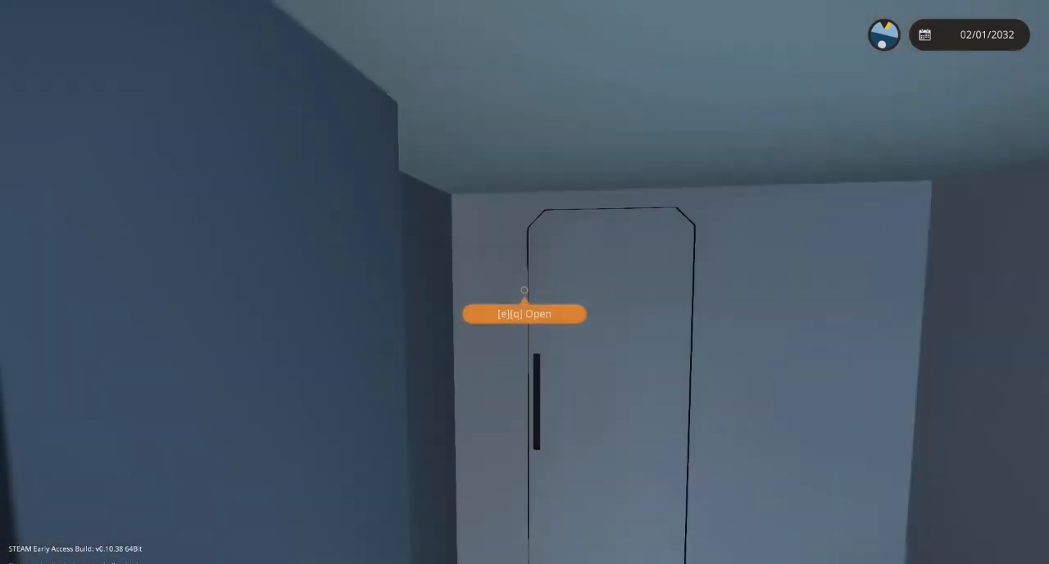
Open the cabin door and walk out onto the upper deck overlooking the ocean
key(e)
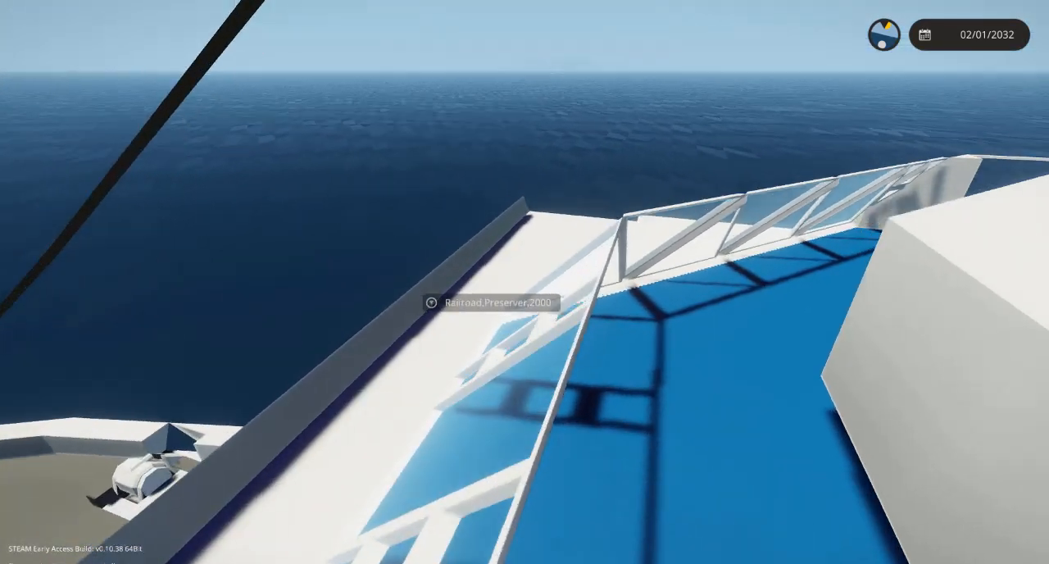
mouse_move(524, 282)
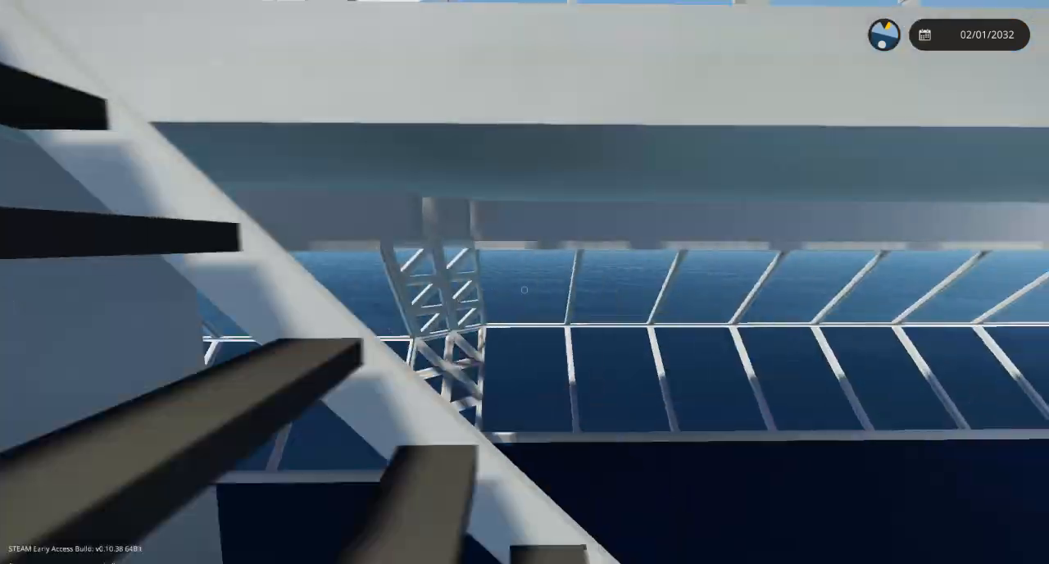
mouse_move(525, 290)
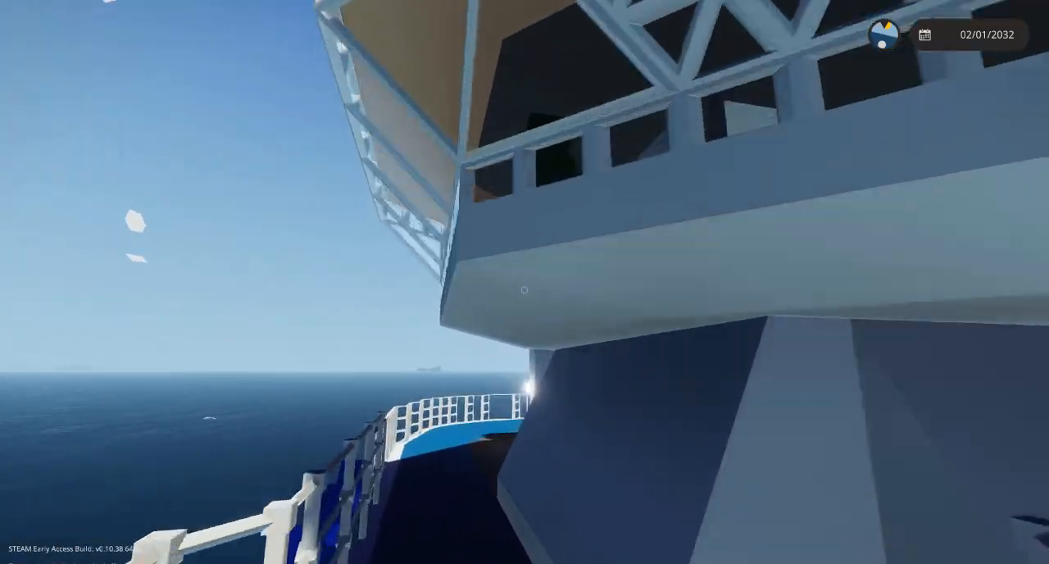
mouse_move(525, 282)
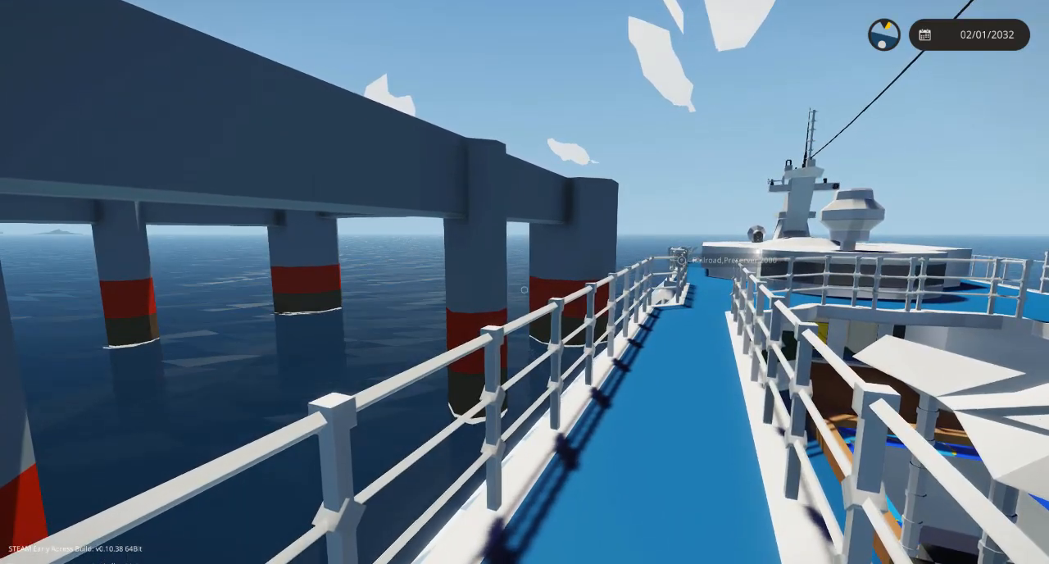
mouse_move(524, 282)
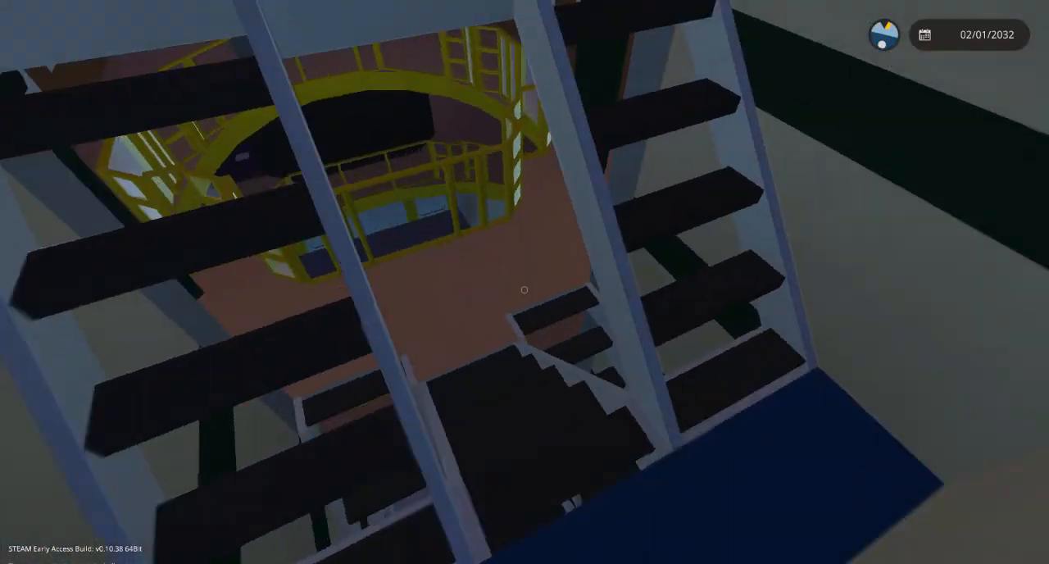
mouse_move(524, 289)
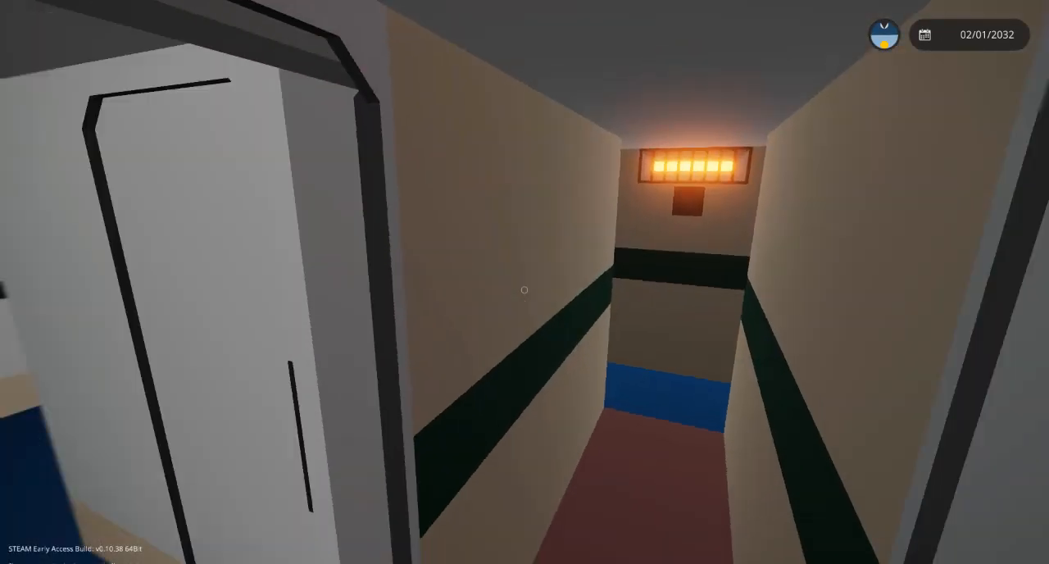
mouse_move(524, 289)
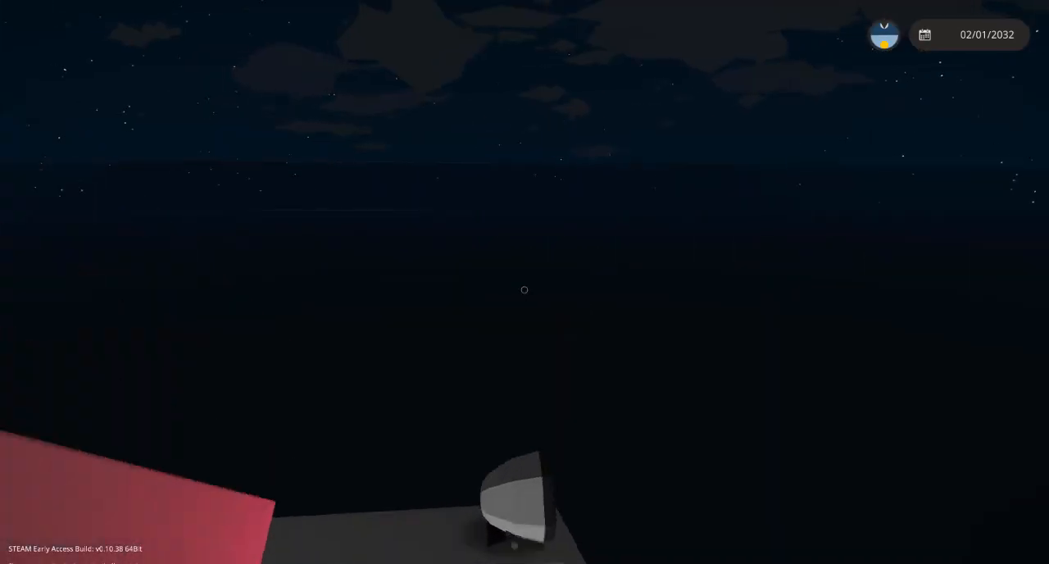
mouse_move(525, 289)
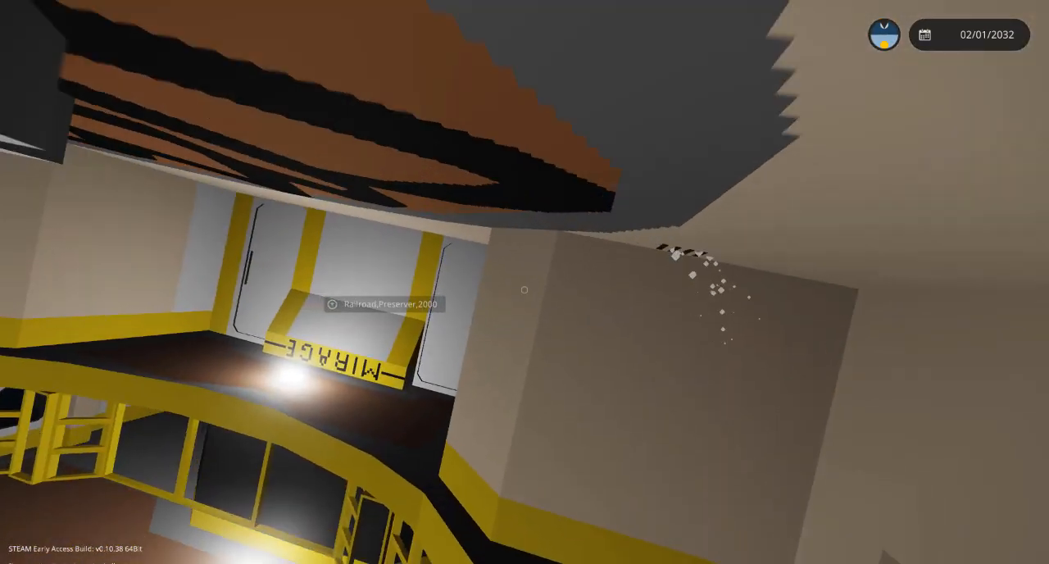
mouse_move(524, 290)
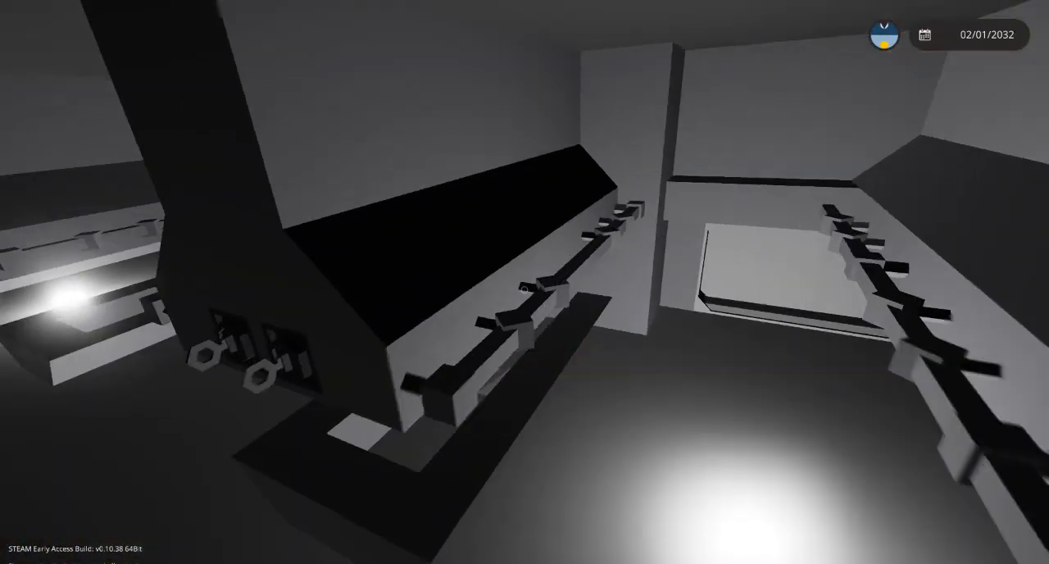
mouse_move(525, 287)
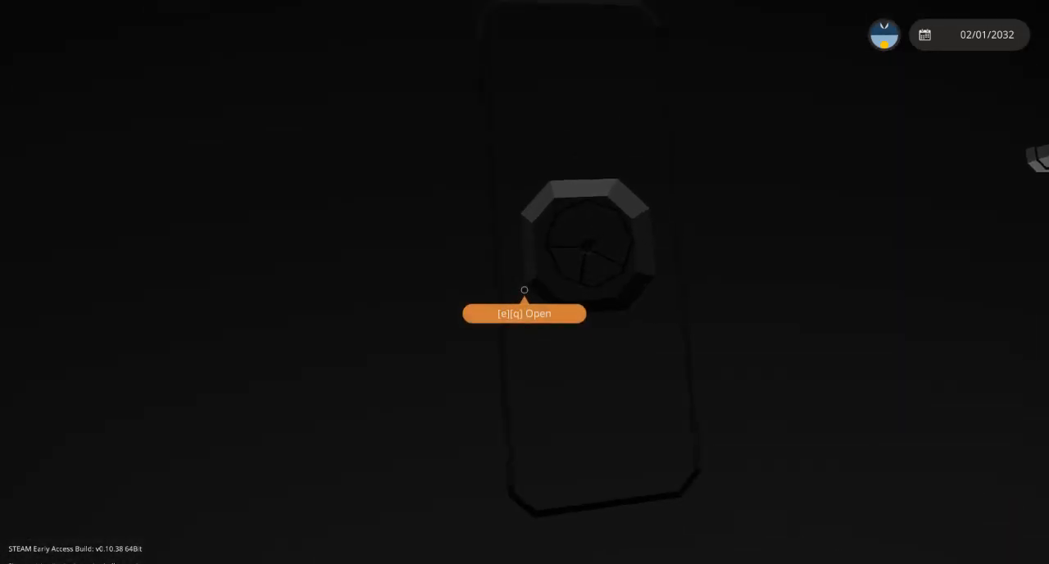
Open the round hatch in the dark room and look up the lit shaft behind it
key(e)
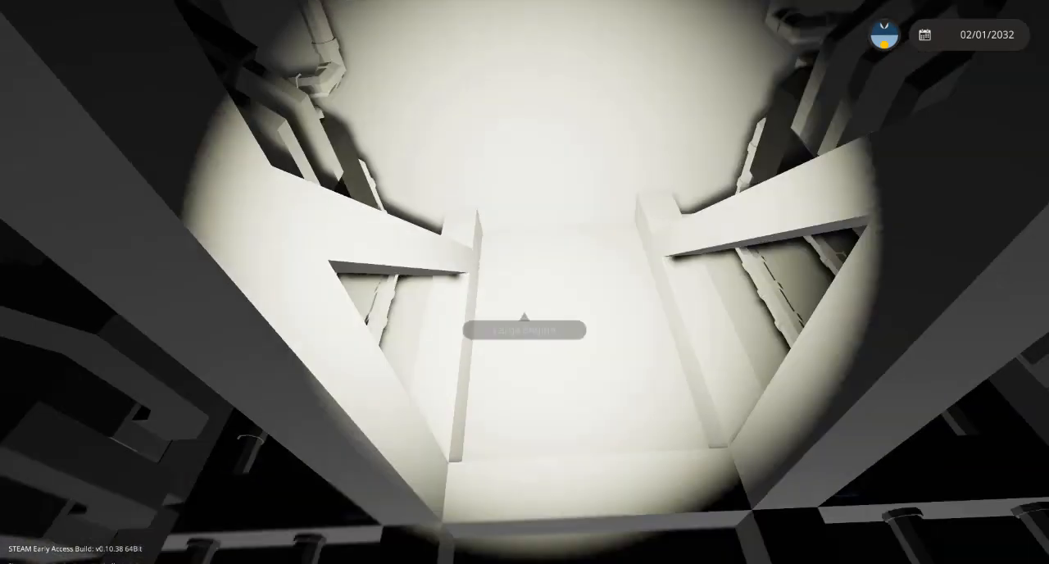